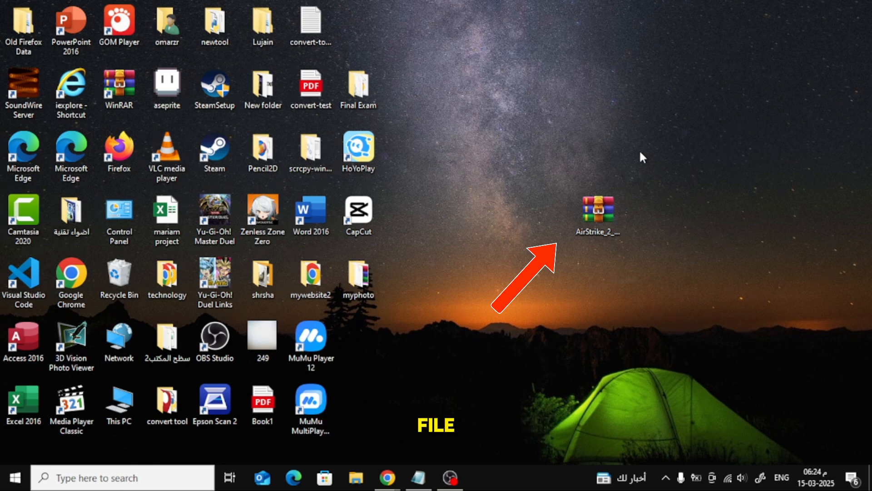
Step: Search Google for 'download winrar' and go to the official WinRAR download page
{"action": "left_click", "coordinate": [597, 214]}
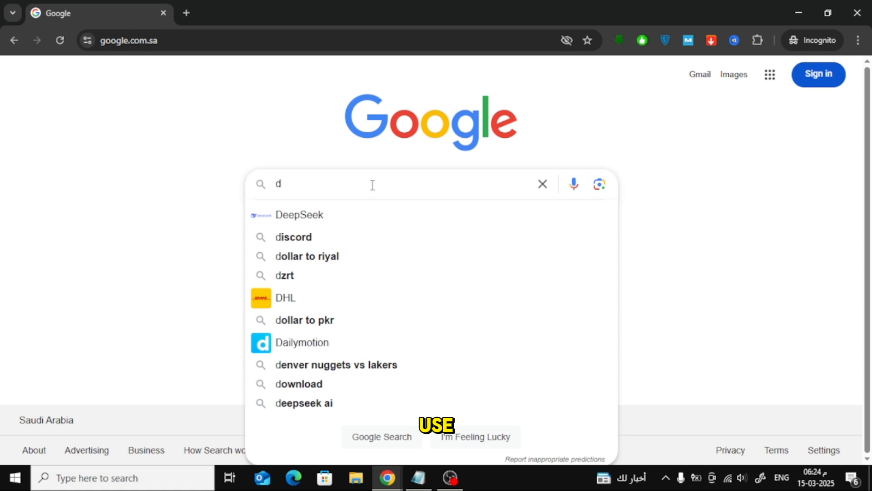
{"action": "type", "text": "ownload winrar"}
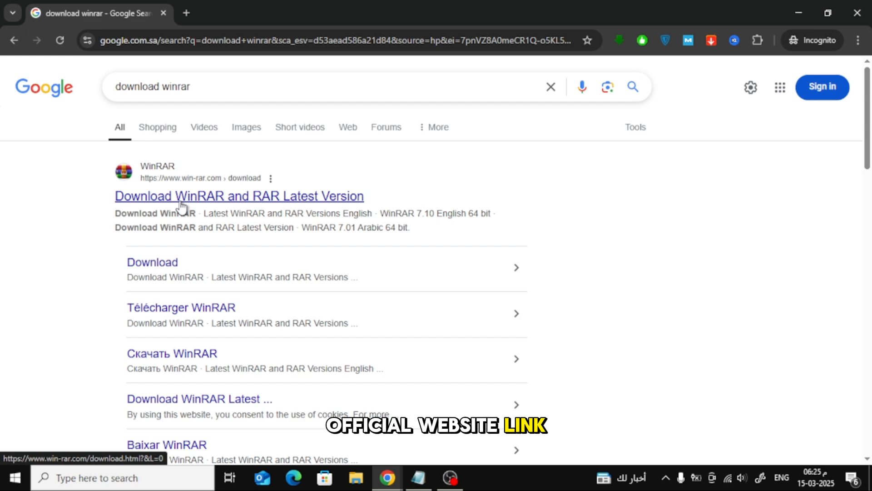
{"action": "left_click", "coordinate": [239, 197]}
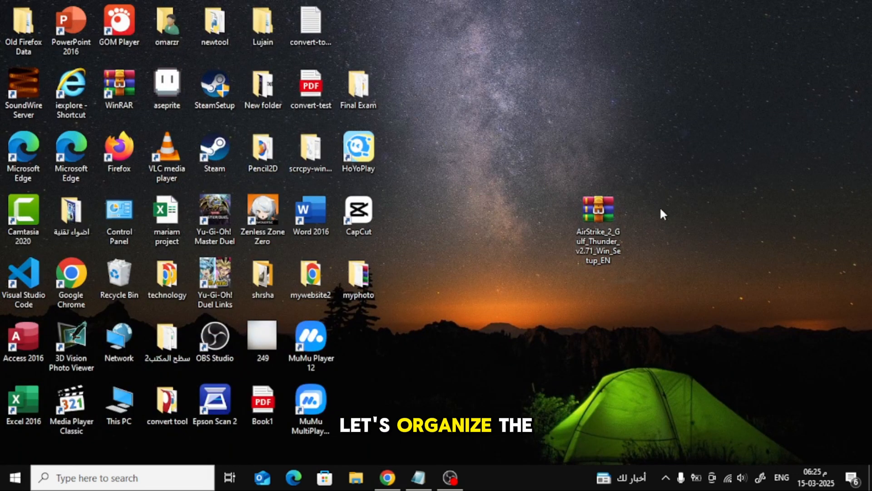
Step: Create a new desktop folder named MyGames beside the AirStrike archive
{"action": "right_click", "coordinate": [663, 215]}
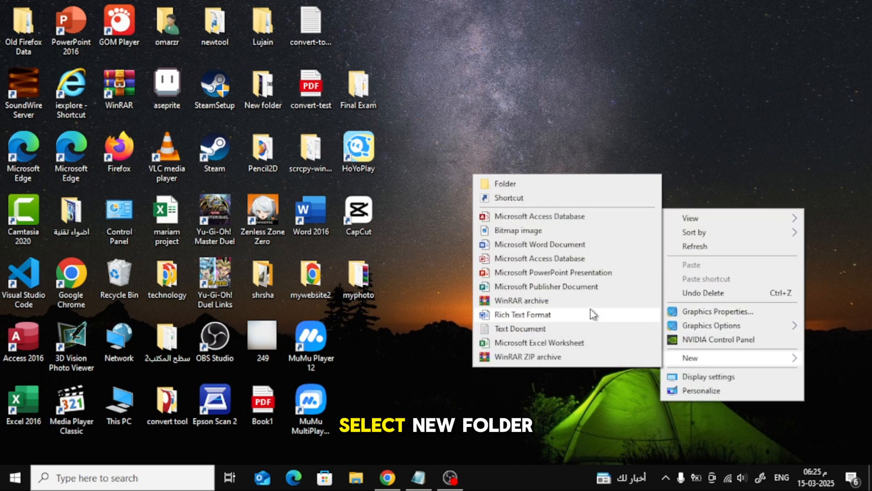
{"action": "left_click", "coordinate": [506, 183]}
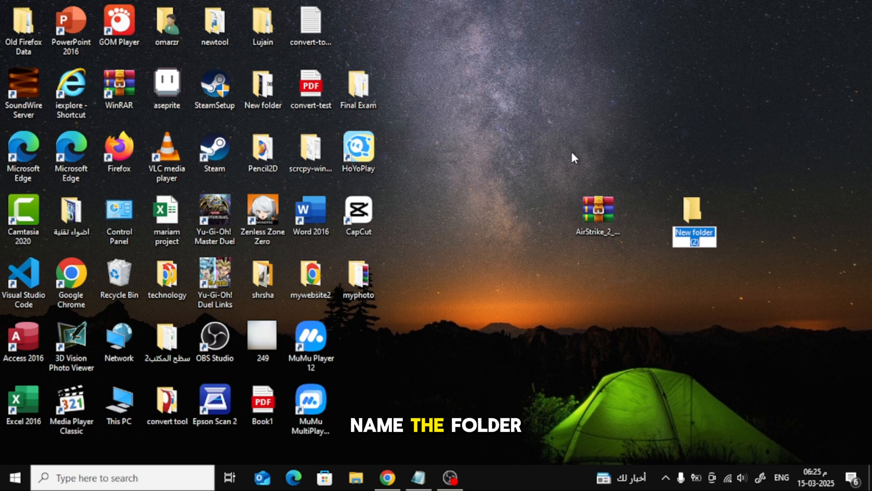
{"action": "type", "text": "My"}
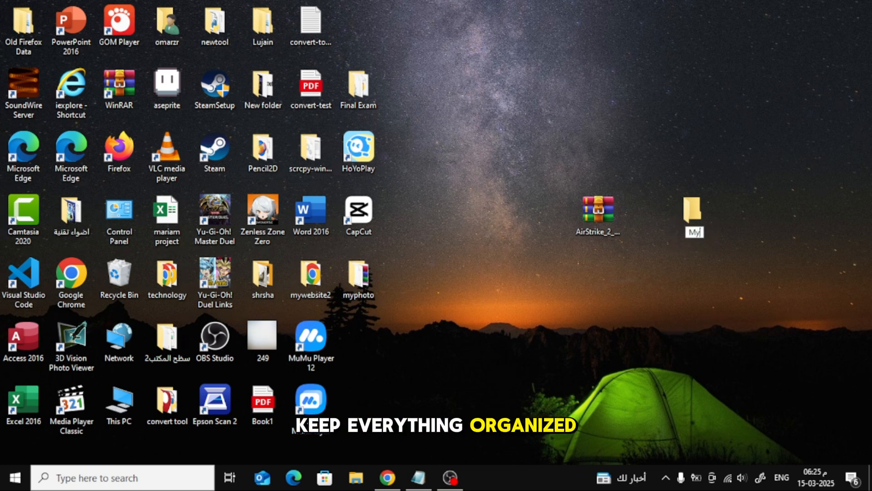
{"action": "type", "text": "Games"}
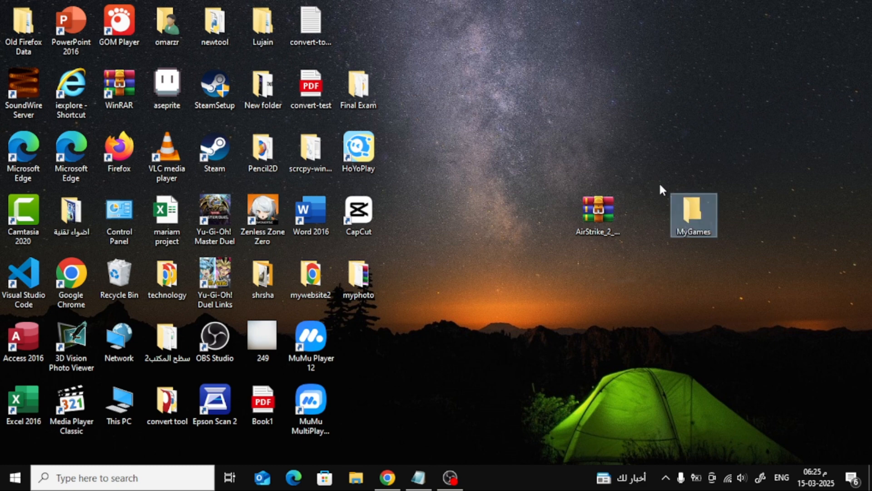
{"action": "left_click", "coordinate": [646, 184]}
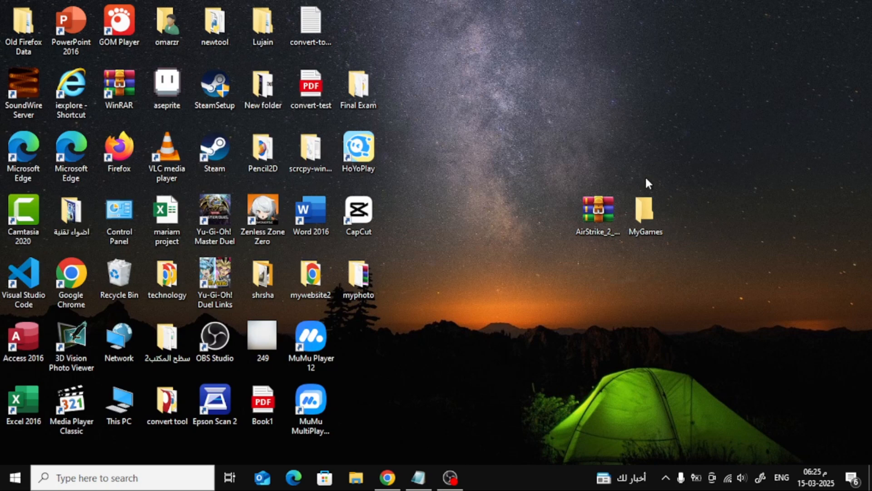
Step: Move the AirStrike archive into the MyGames folder
{"action": "left_click_drag", "start_coordinate": [598, 215], "coordinate": [645, 215]}
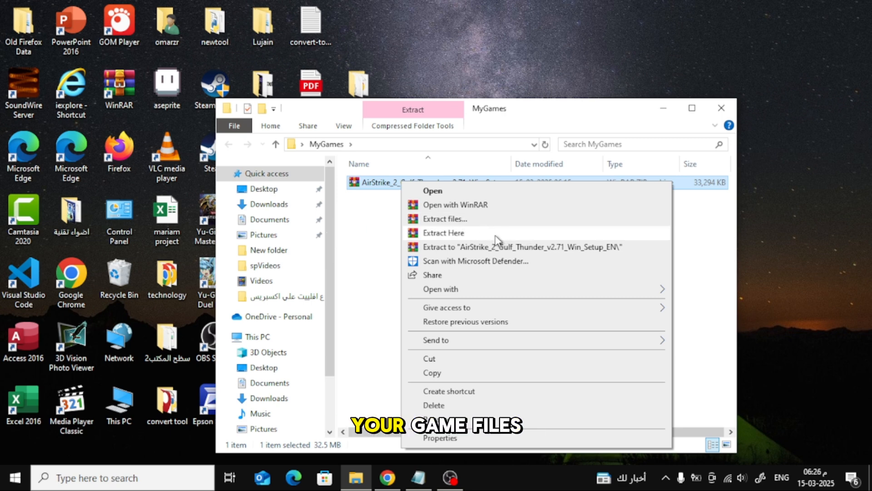
Step: Extract the archive here in MyGames and enter the extracted AirStrike folder
{"action": "left_click", "coordinate": [443, 233]}
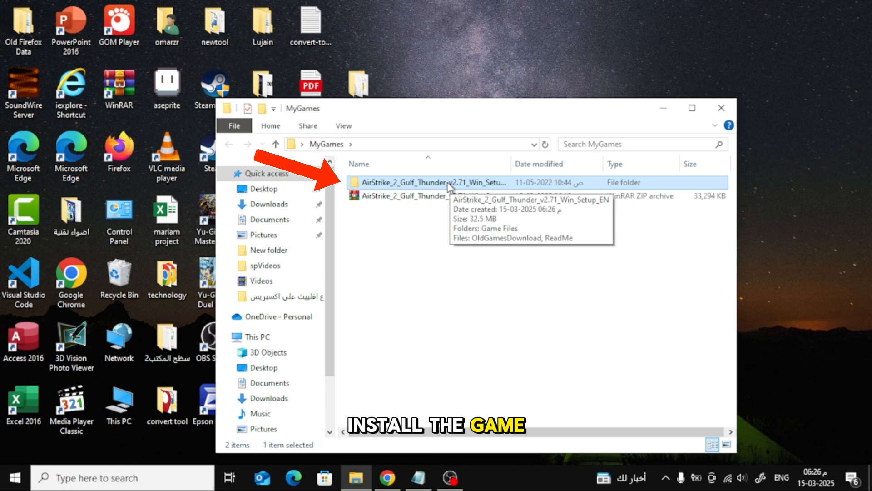
{"action": "double_click", "coordinate": [423, 182]}
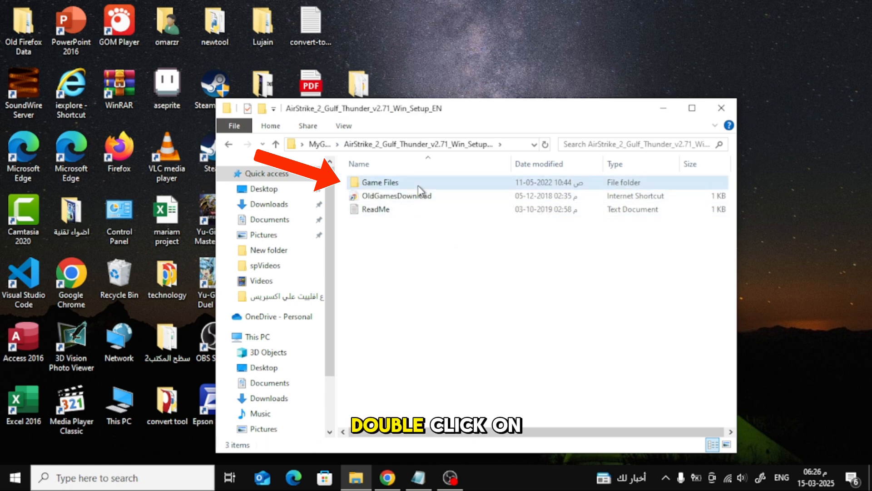
{"action": "double_click", "coordinate": [380, 182]}
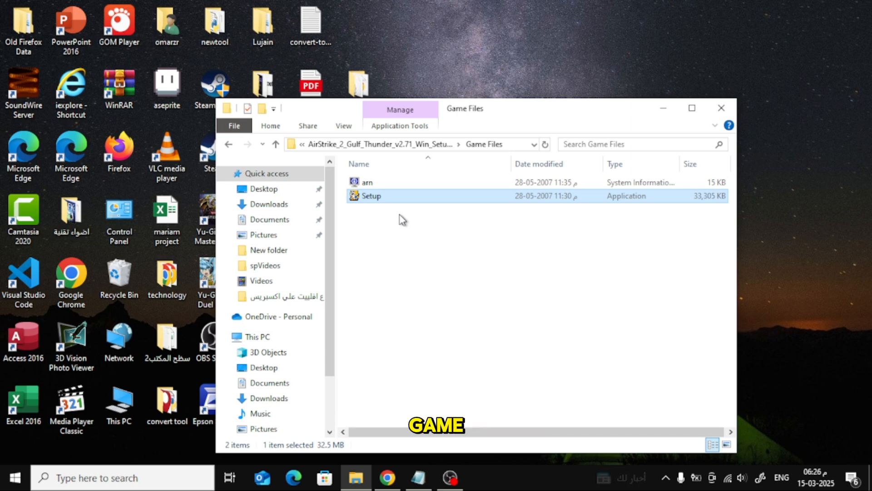
{"action": "left_click", "coordinate": [228, 145]}
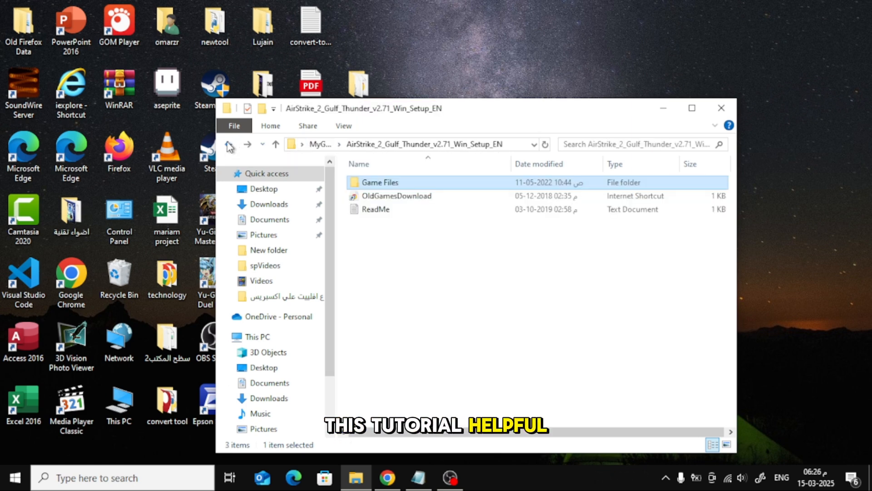